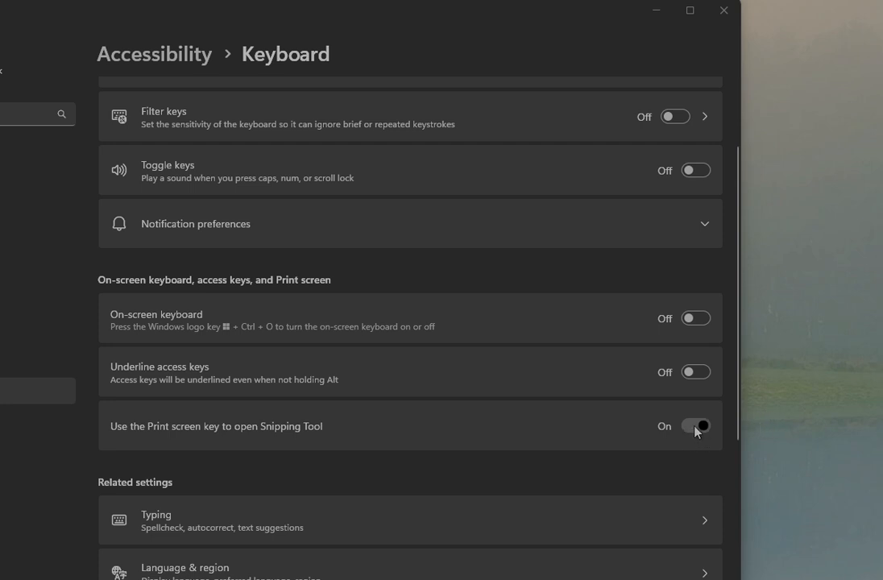
Switch off 'Use the Print screen key to open Snipping Tool' in Keyboard accessibility settings.
click(695, 425)
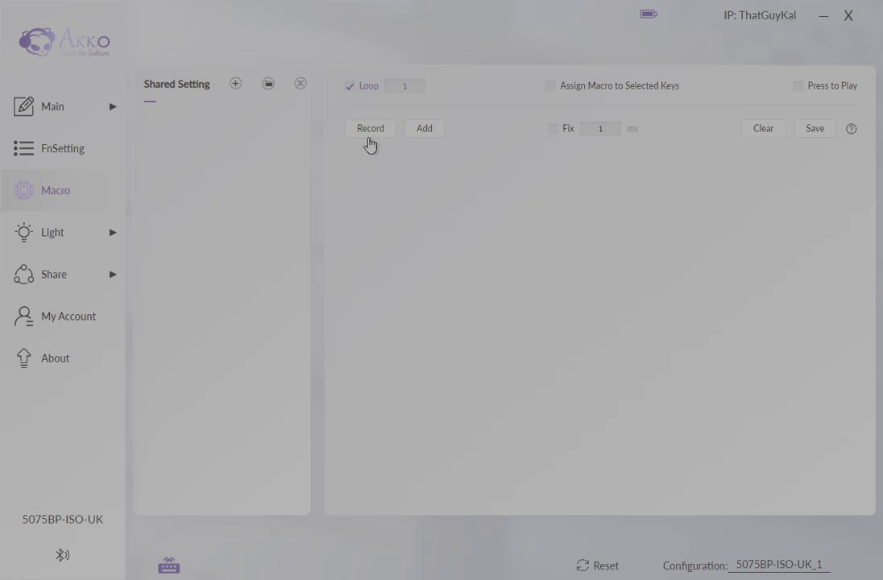
Record Macro_1 as one key press and release, then select its release event.
click(369, 128)
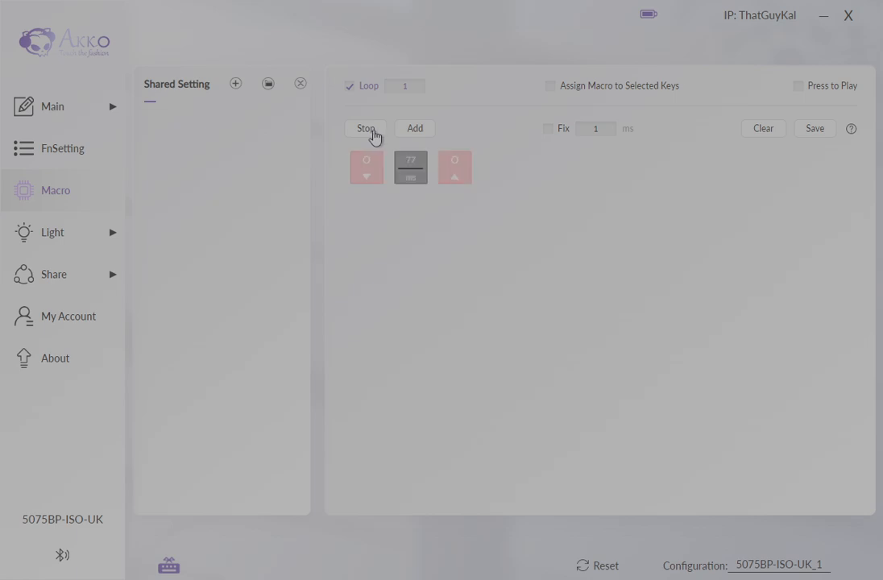
click(365, 128)
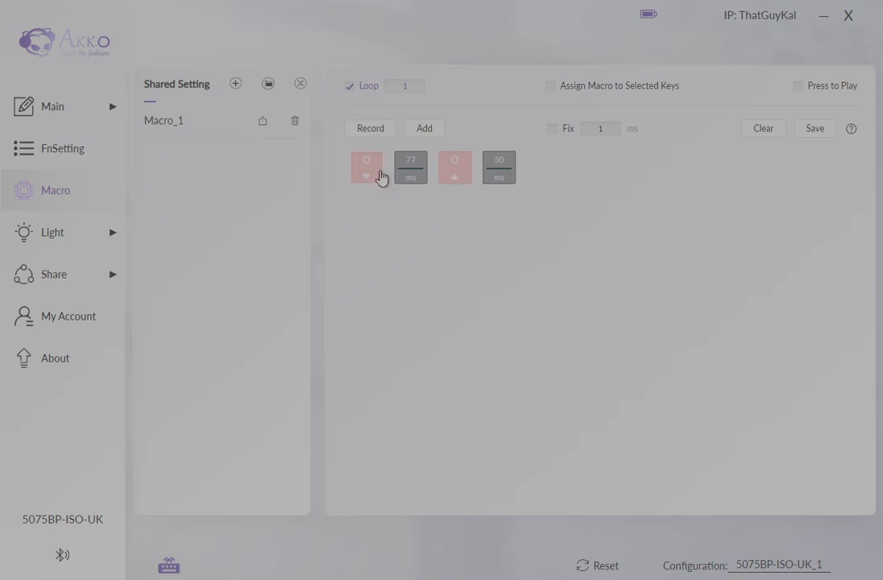
mouse_move(455, 179)
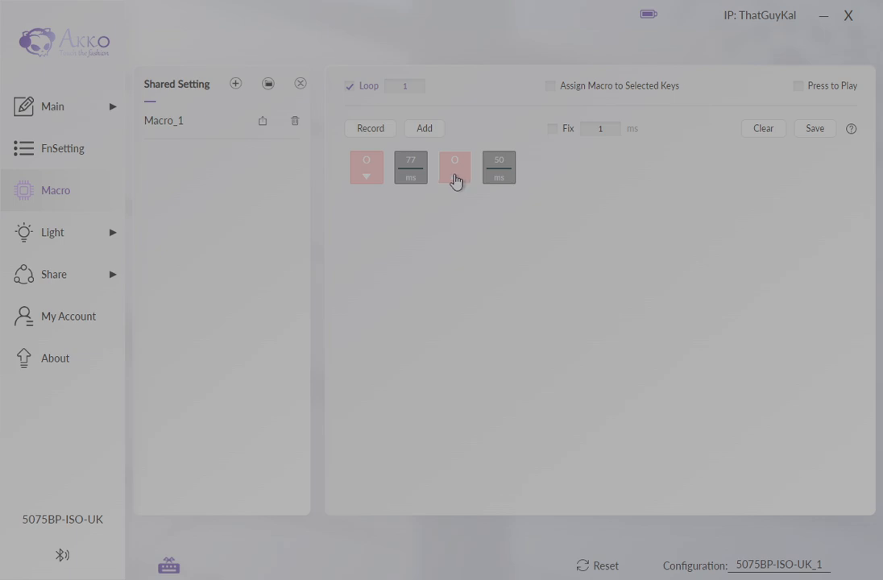
click(454, 168)
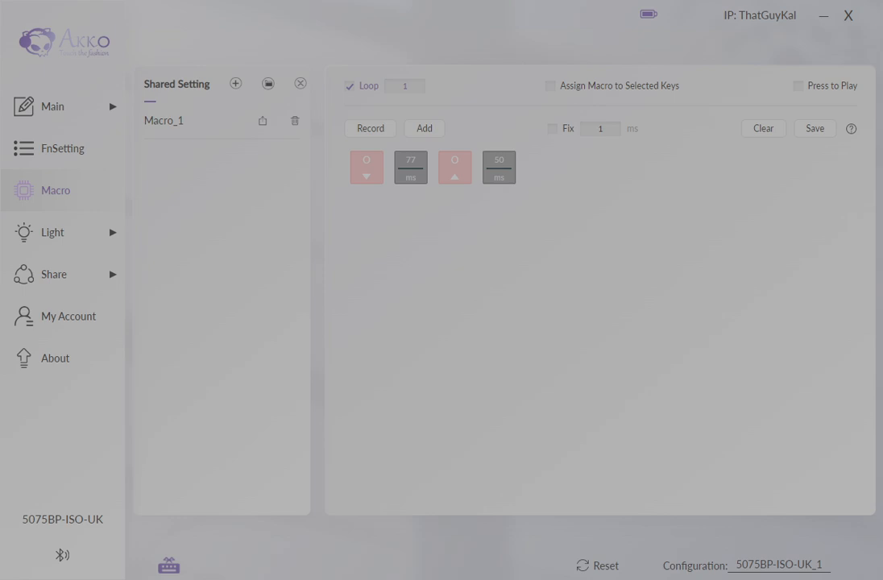
Set Macro_1's press and release events to PrtScn using the key picker.
click(168, 564)
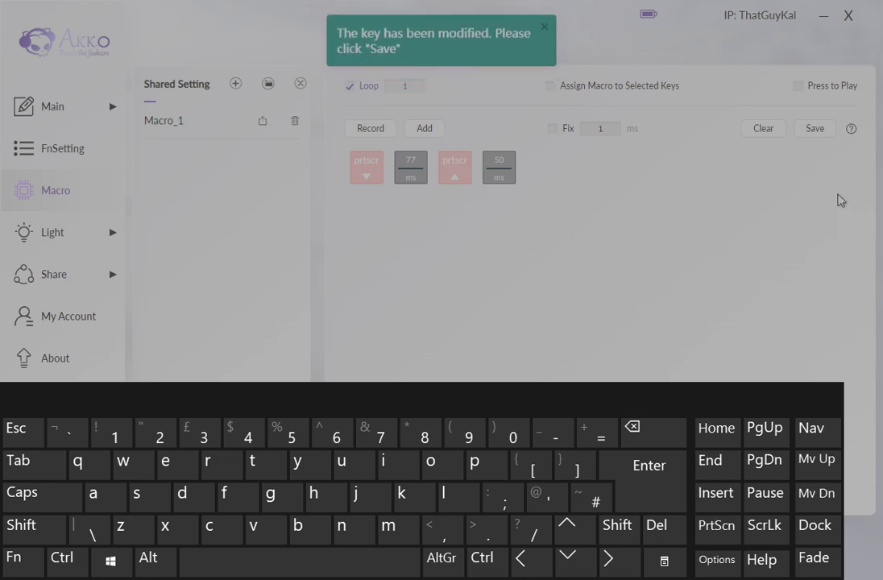
click(815, 128)
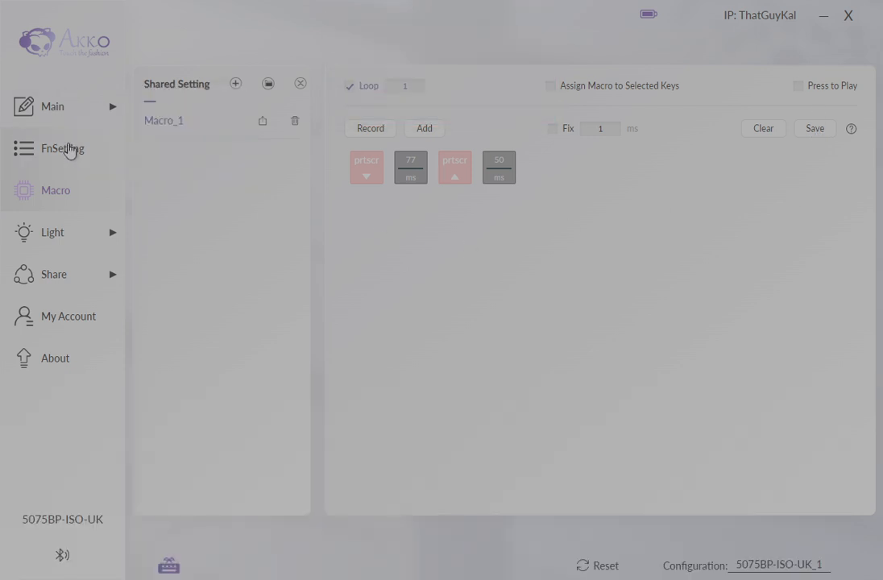
Select the P key on FnLayer 1 for remapping.
click(62, 148)
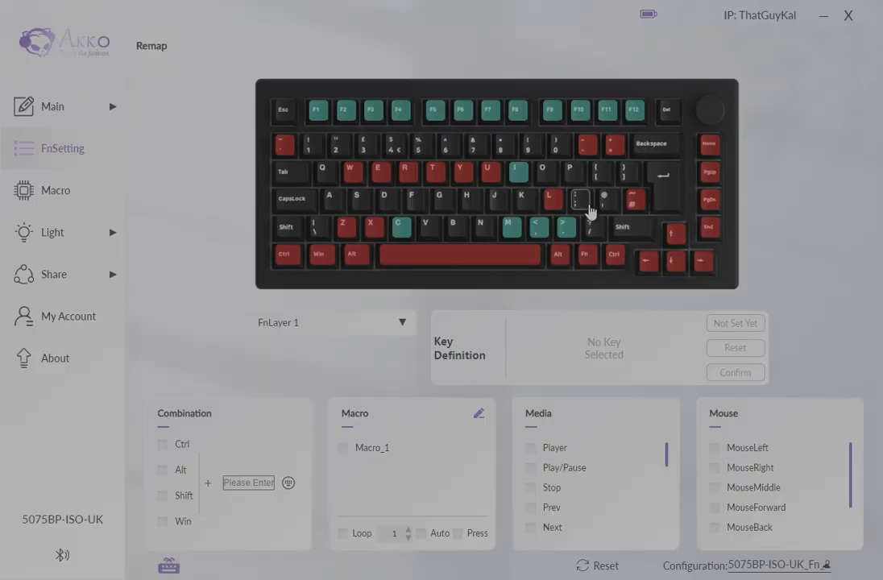
mouse_move(571, 181)
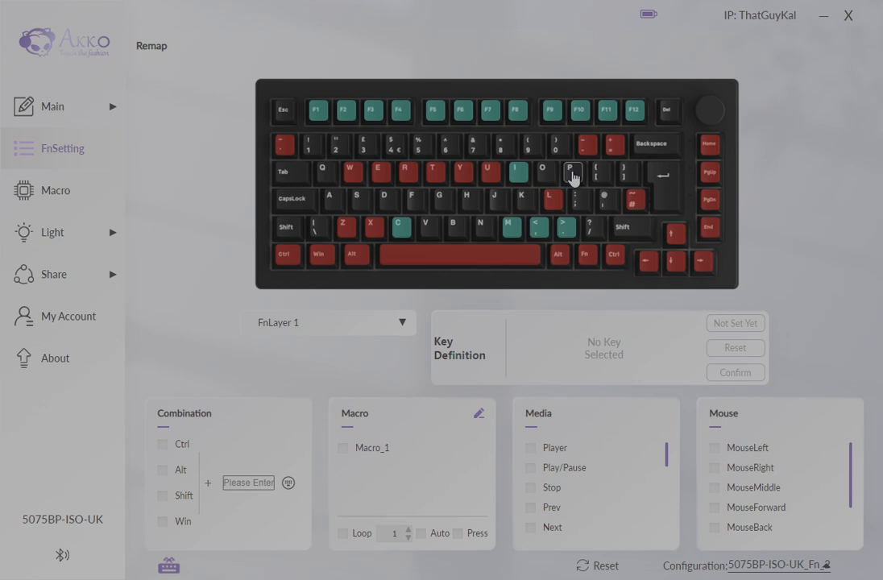
click(572, 173)
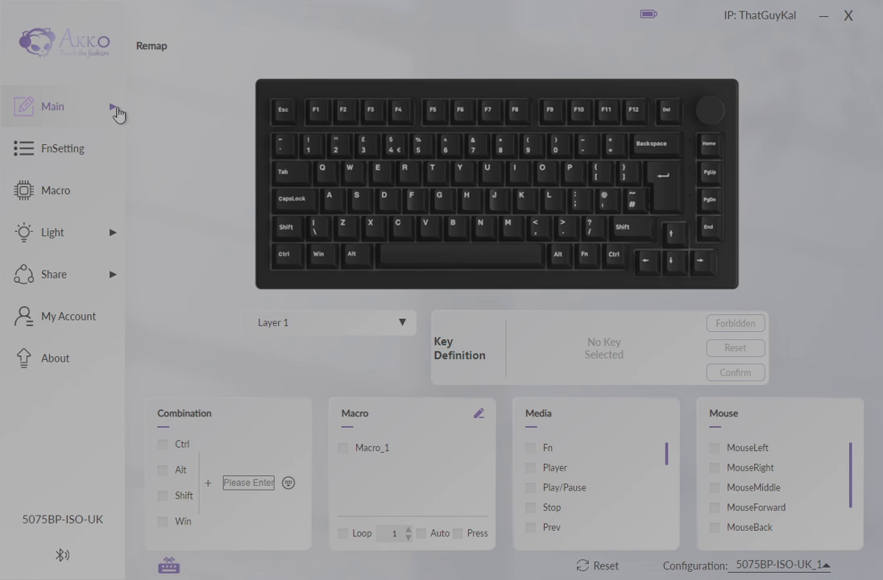
Assign Macro_1 to the Home key and confirm.
click(709, 145)
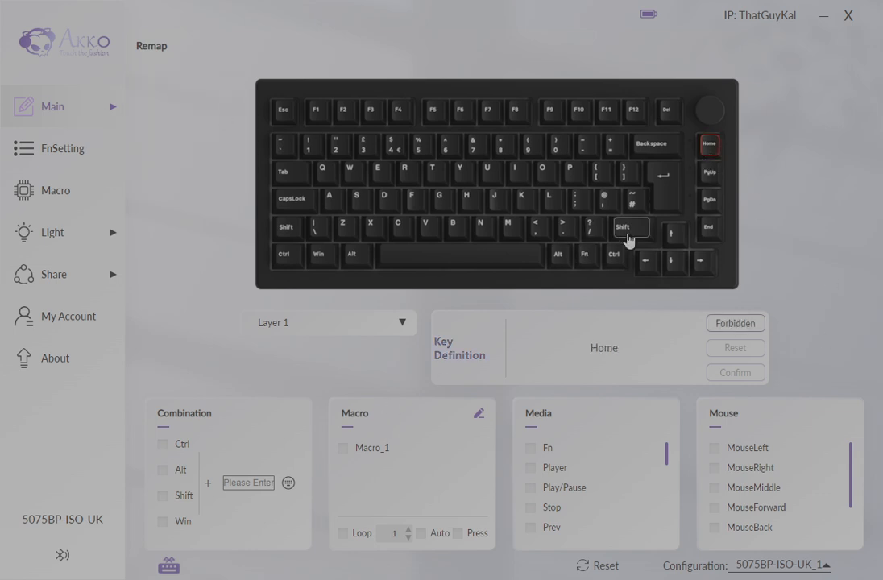
mouse_move(341, 456)
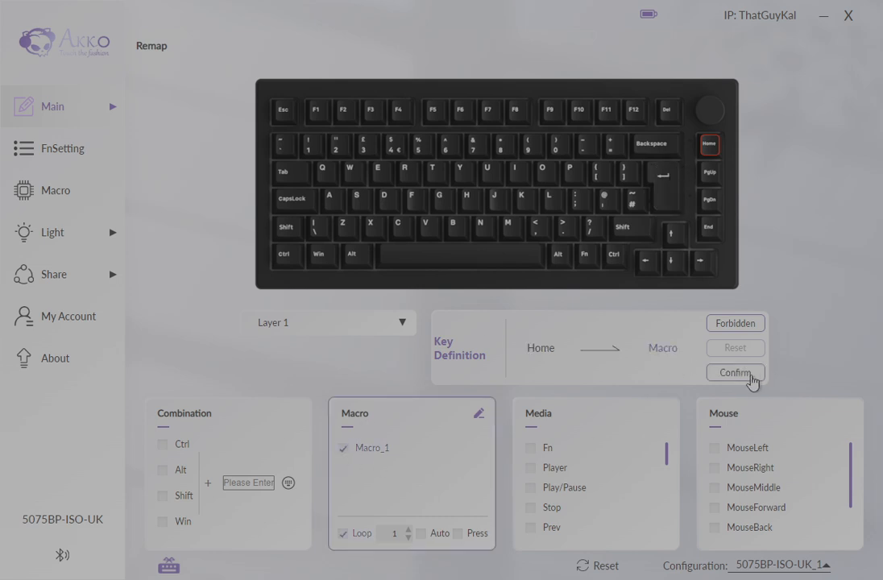
click(733, 372)
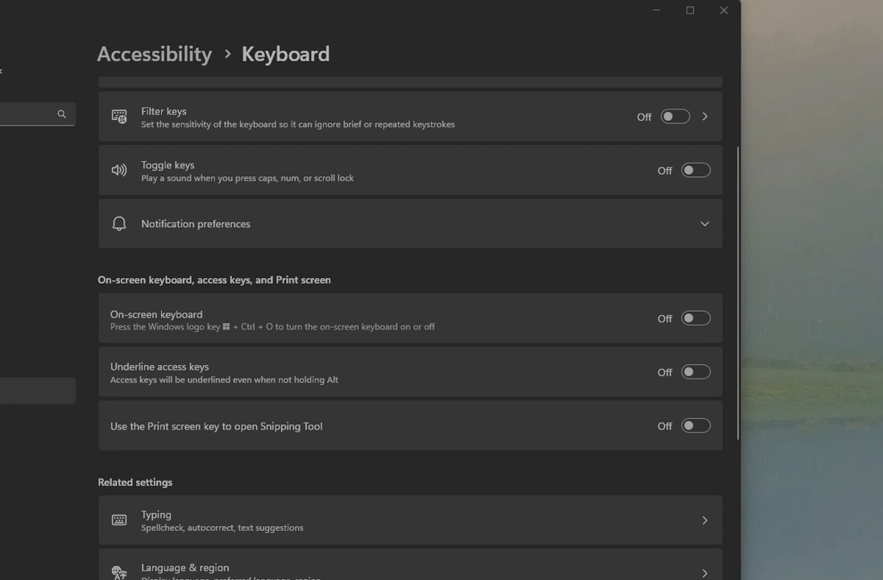
mouse_move(694, 426)
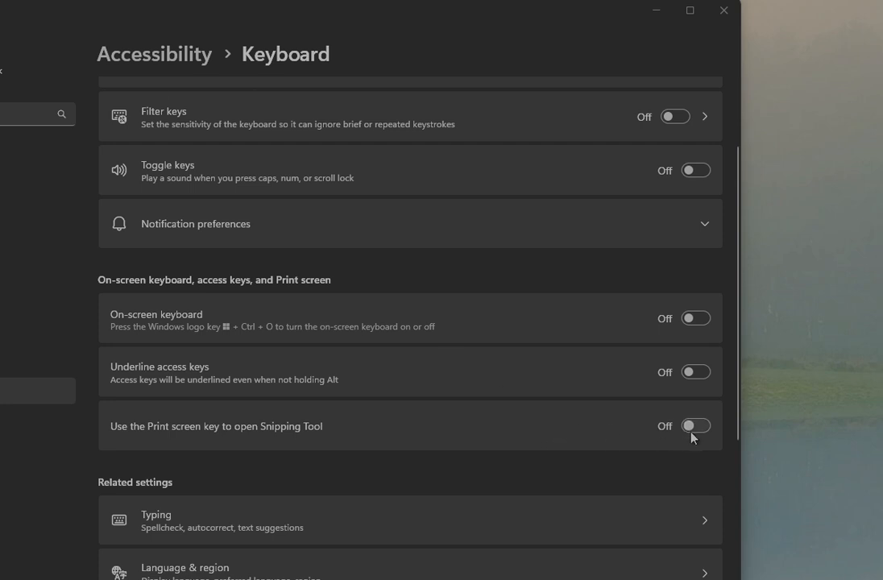
Turn 'Use the Print screen key to open Snipping Tool' back on.
click(693, 425)
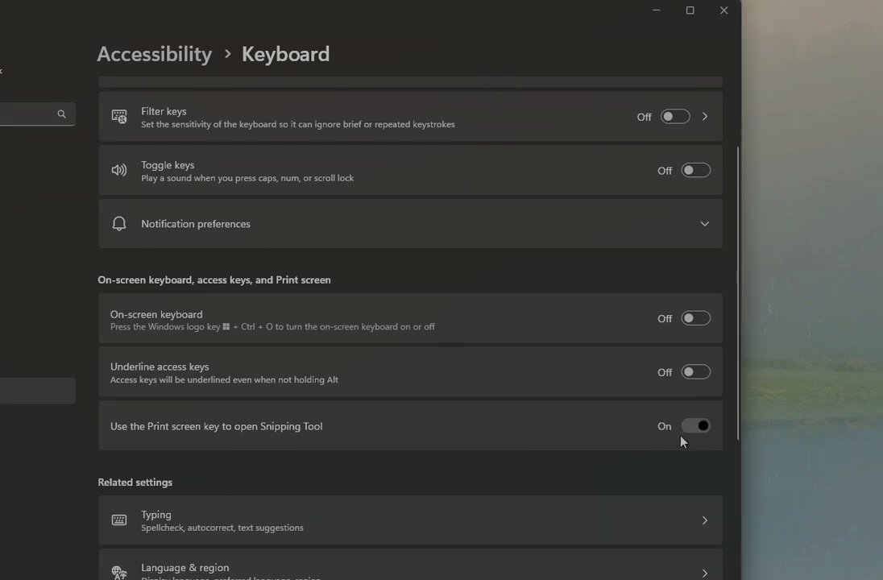
mouse_move(663, 423)
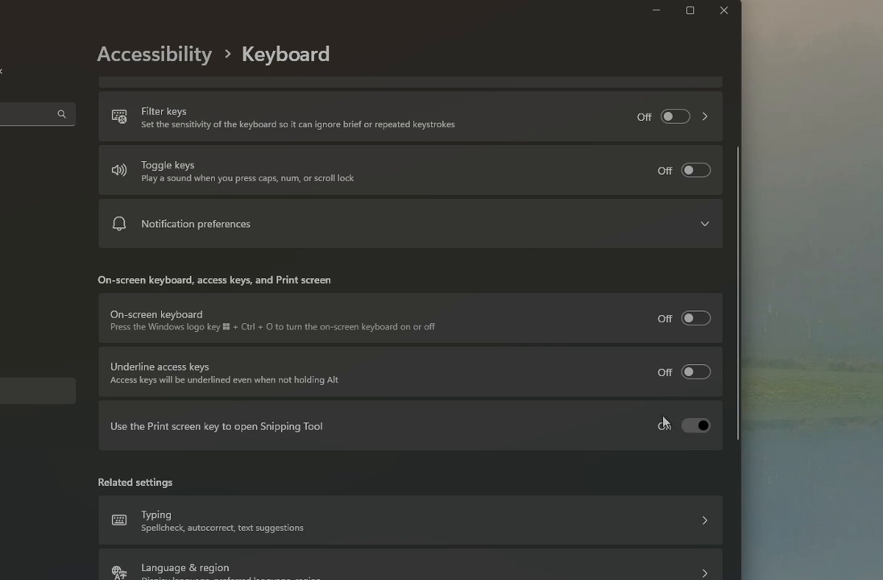
click(694, 425)
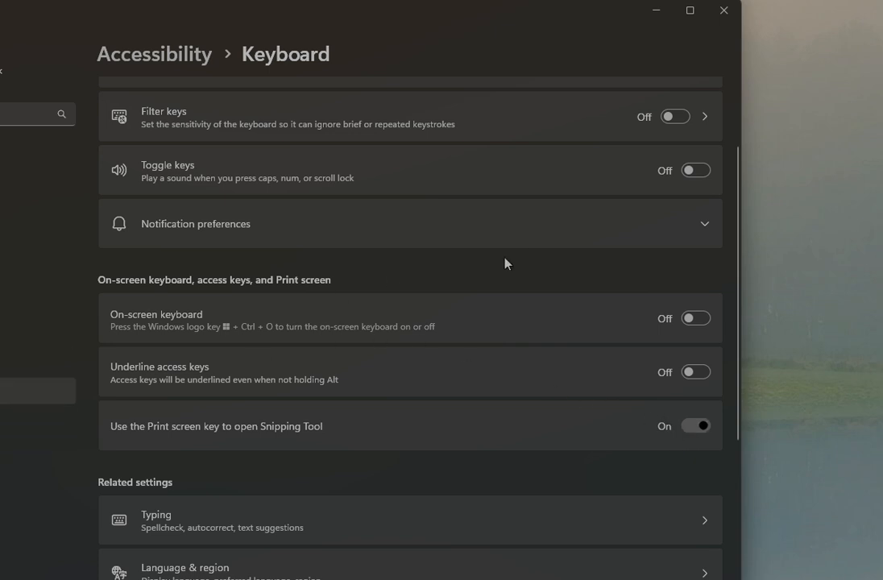